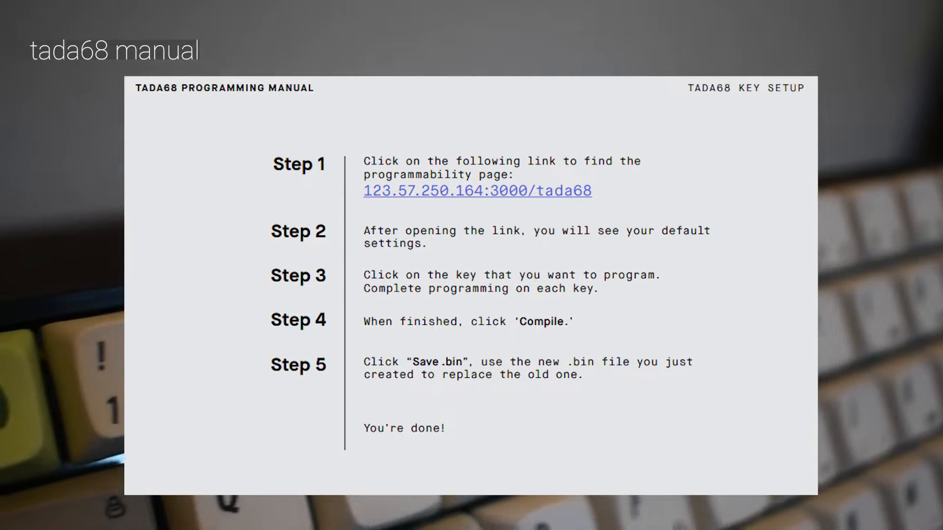
Open the QMK Configurator site (config.qmk.fm) from the Google results for 'qmk'.
left_click(478, 190)
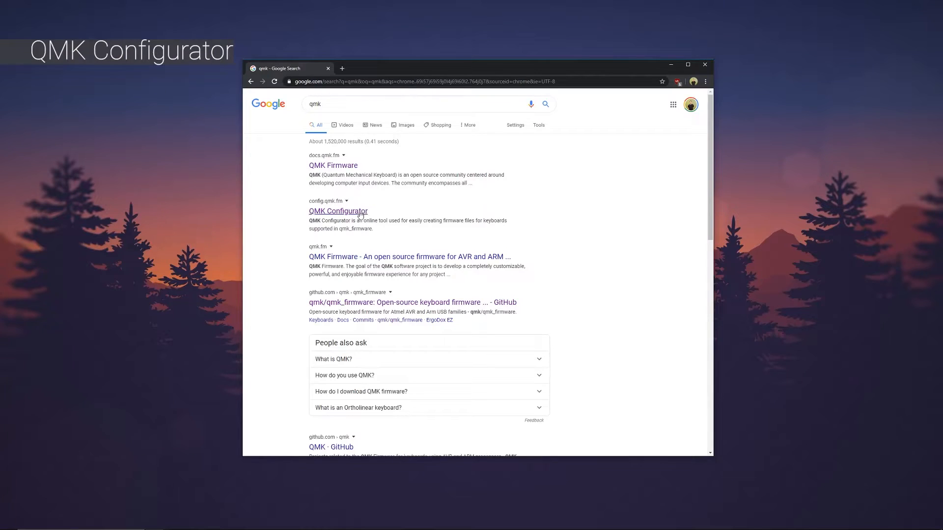
left_click(338, 211)
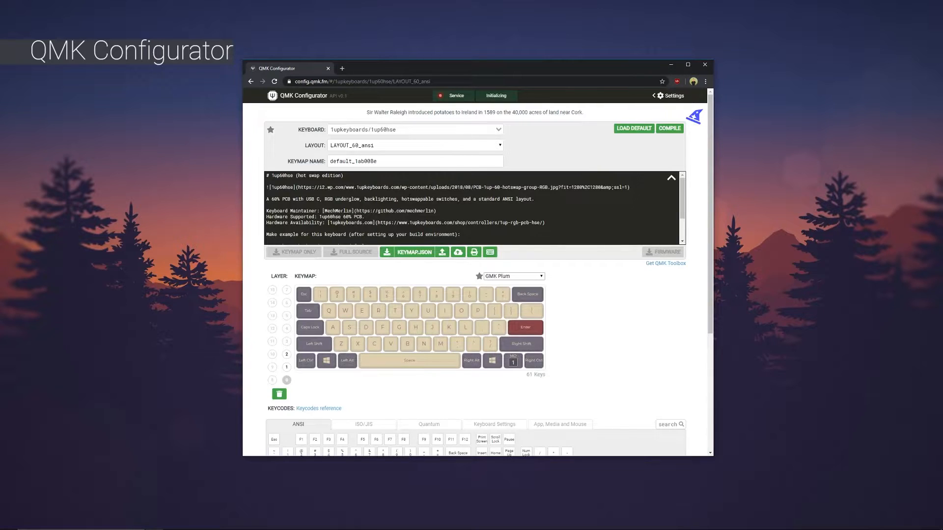
Load the tada68 keyboard with LAYOUT_65_ansi and name the keymap tada68_updated.
left_click(414, 130)
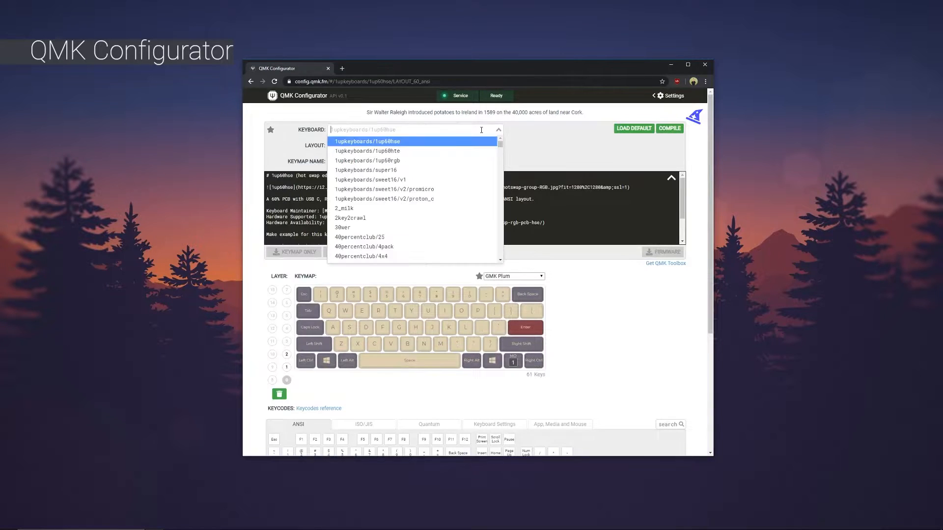
type("tada689")
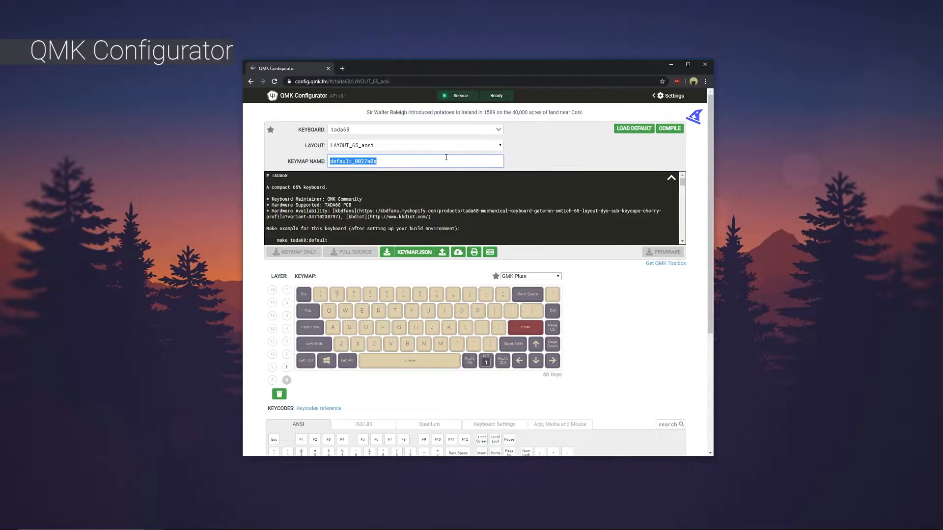
type("tada68_")
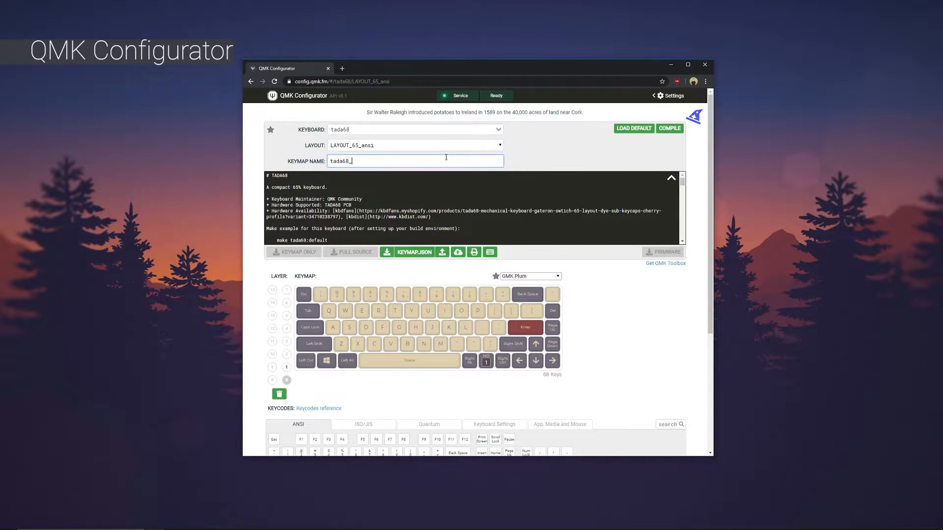
type("updated")
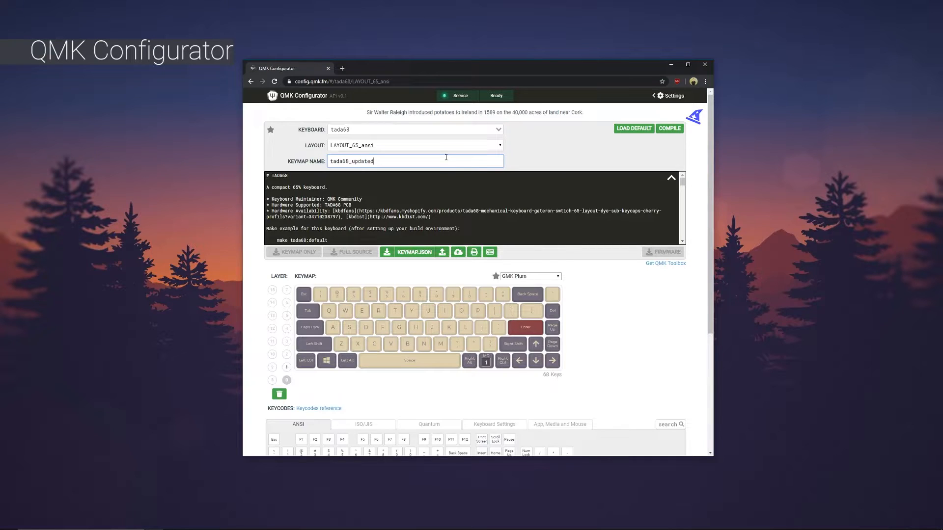
Show the layer 1 keymap with its F-keys, arrow and mouse keycodes after comparing with layer 0.
scroll("down", 3)
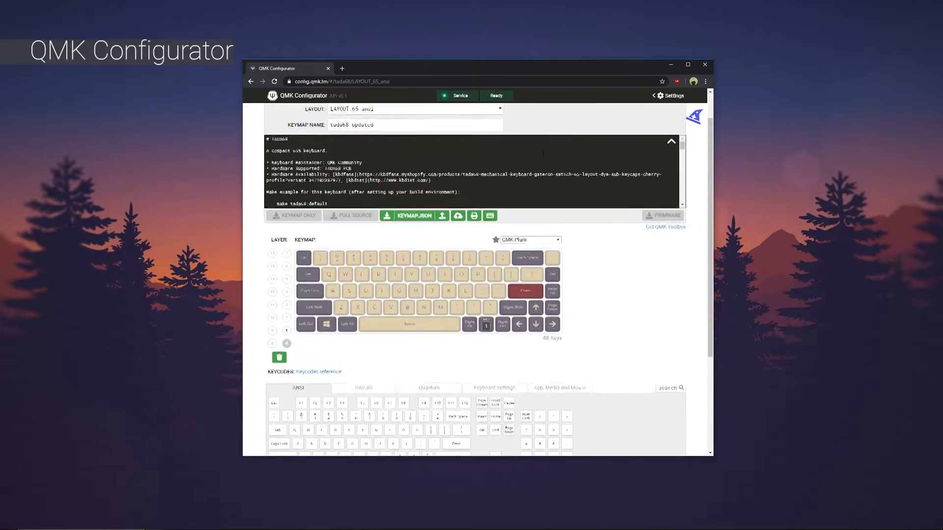
scroll("down", 3)
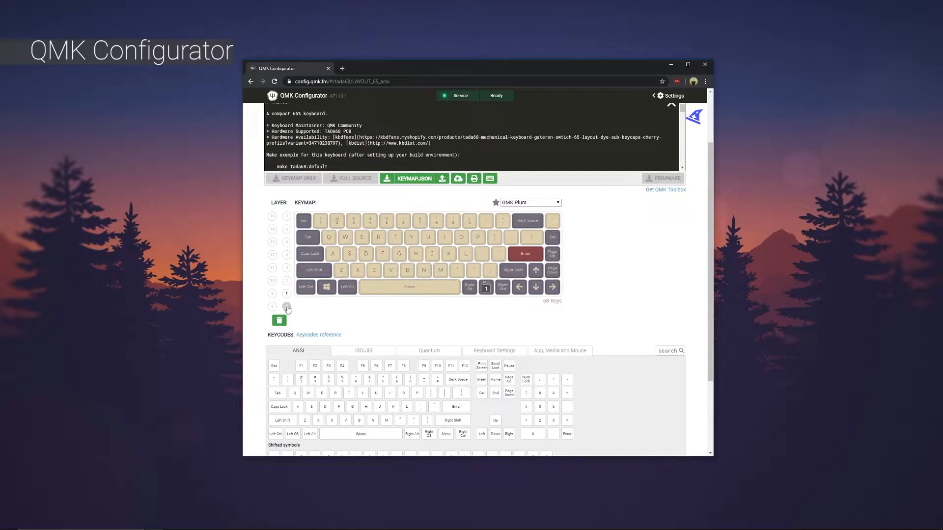
left_click(286, 293)
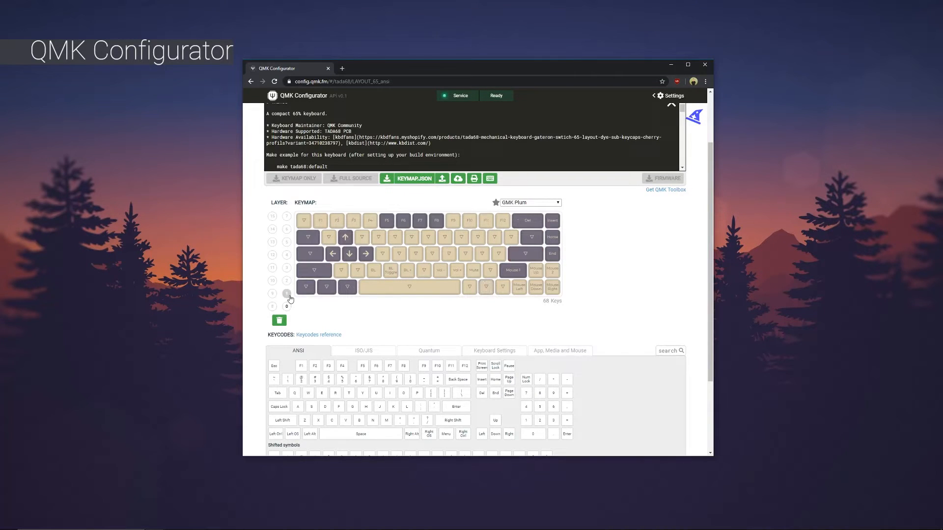
left_click(287, 293)
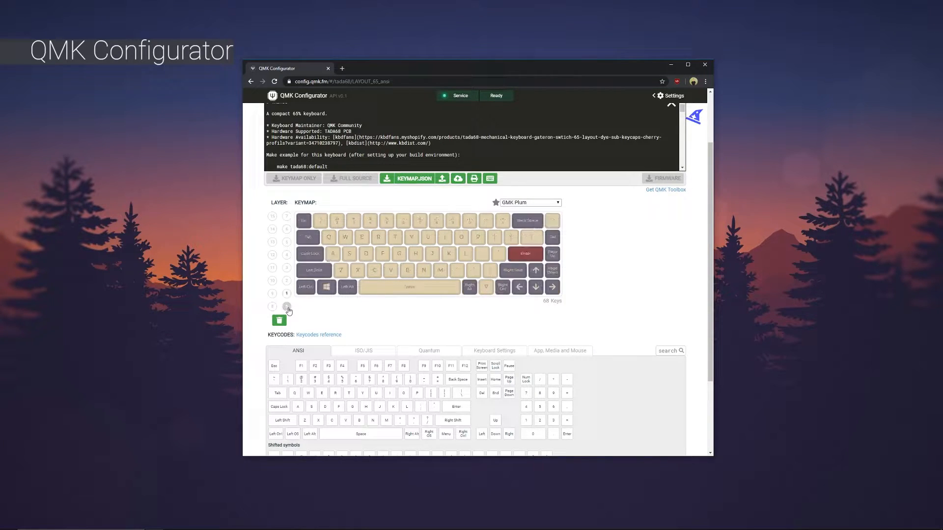
left_click(286, 293)
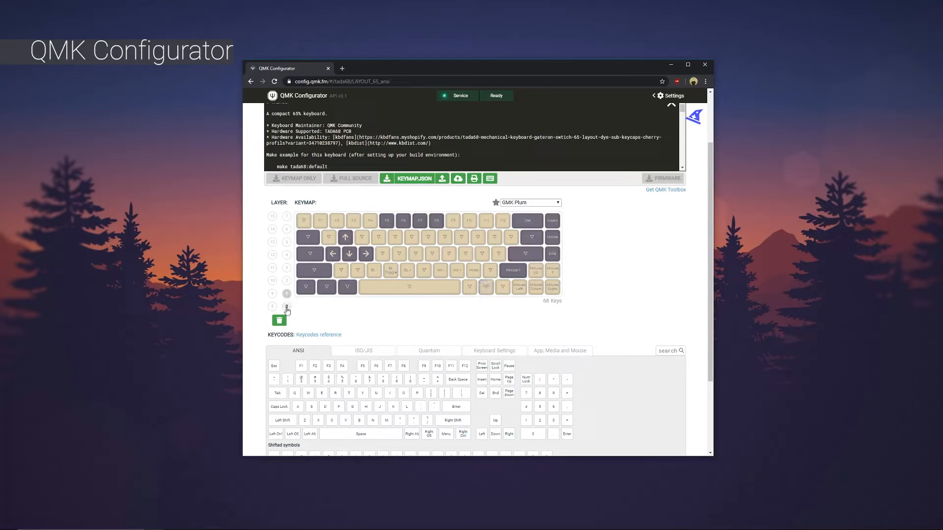
left_click(285, 307)
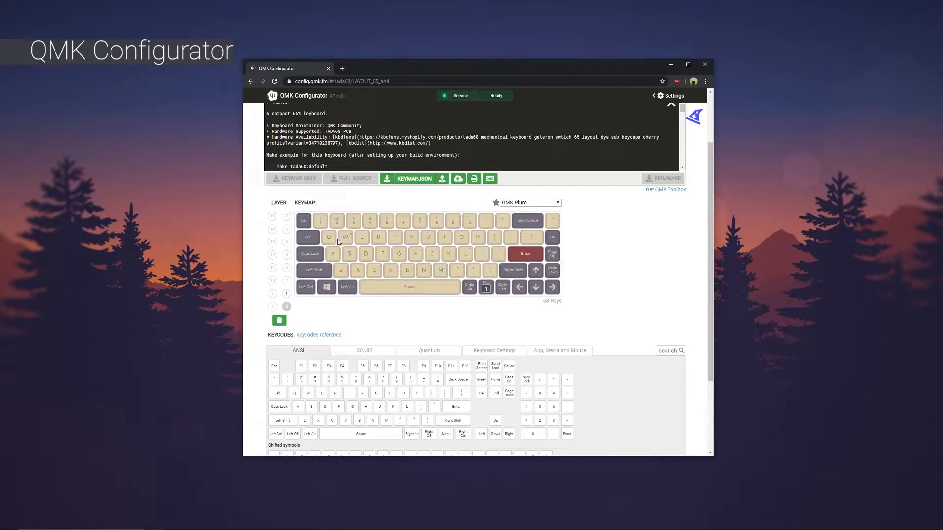
mouse_move(352, 295)
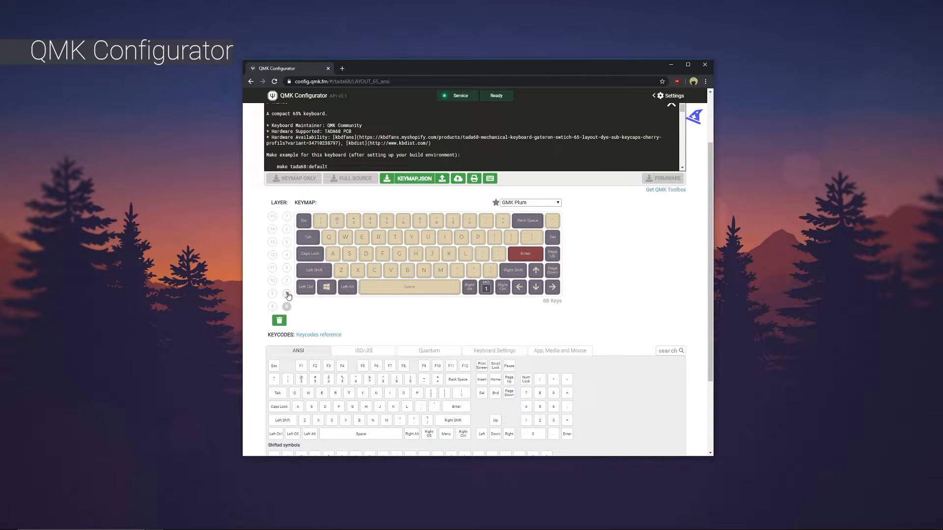
left_click(286, 294)
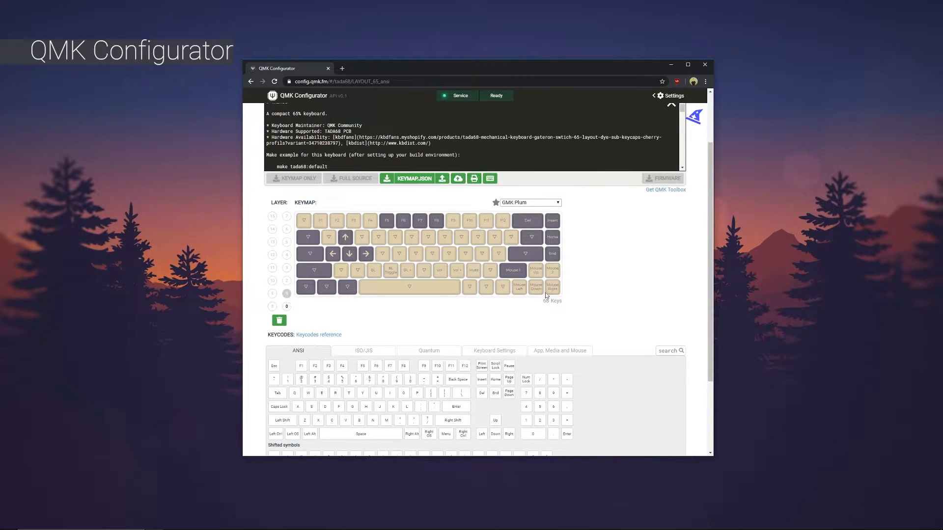
mouse_move(629, 266)
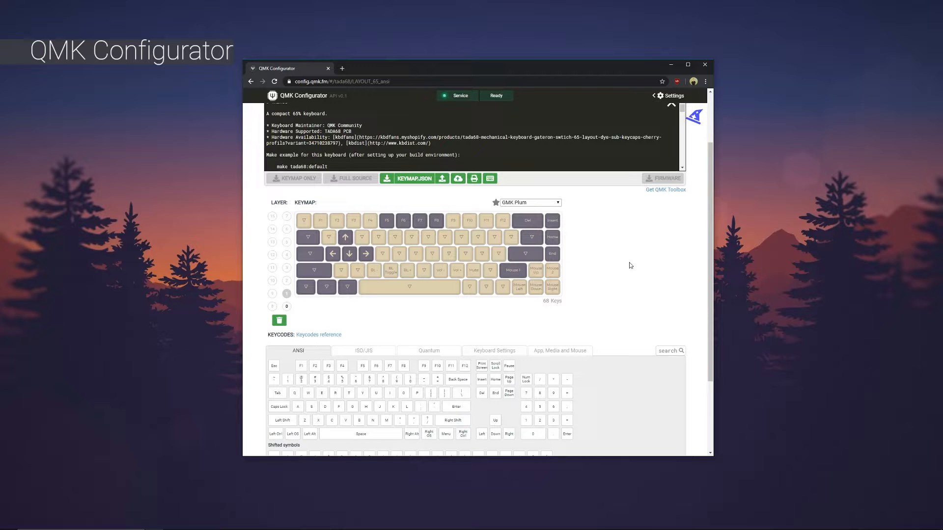
scroll("down", 3)
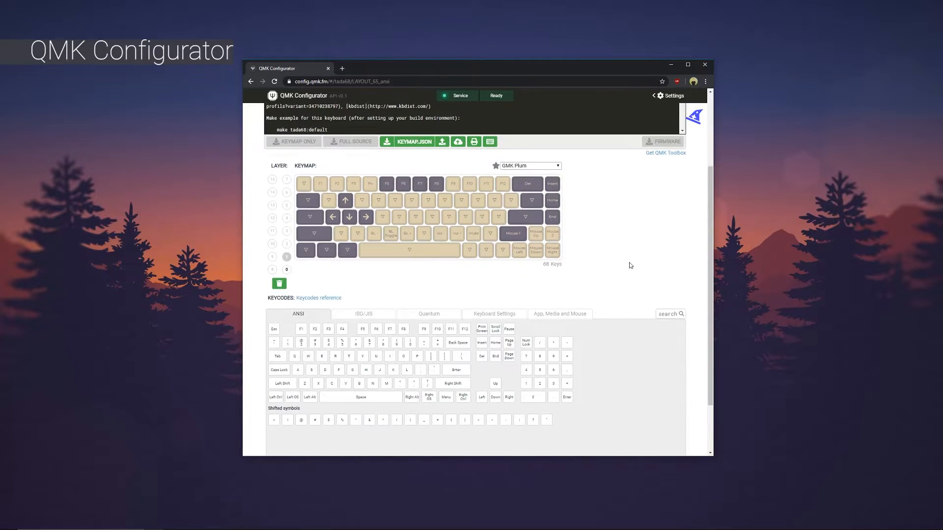
Place Vol -, Vol + and Mute from the media keycodes onto the layer 1 arrow key positions.
left_click(559, 314)
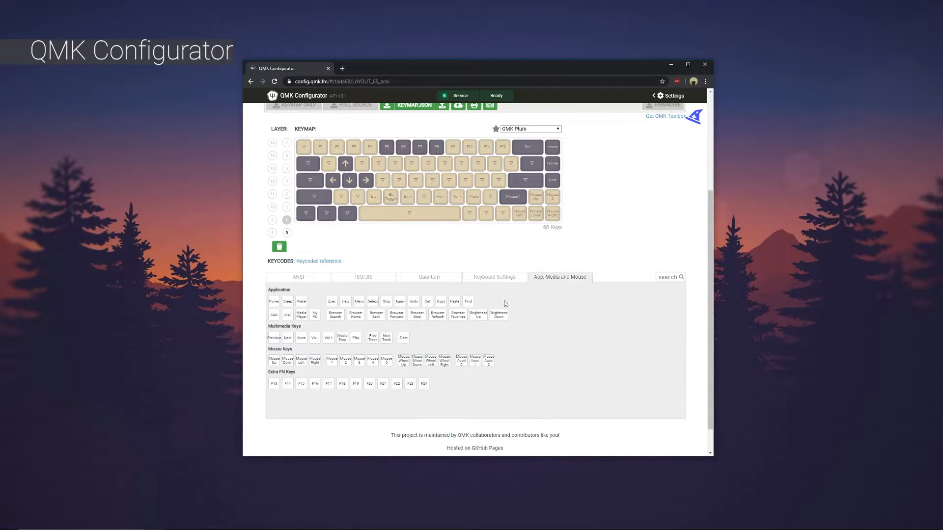
mouse_move(368, 276)
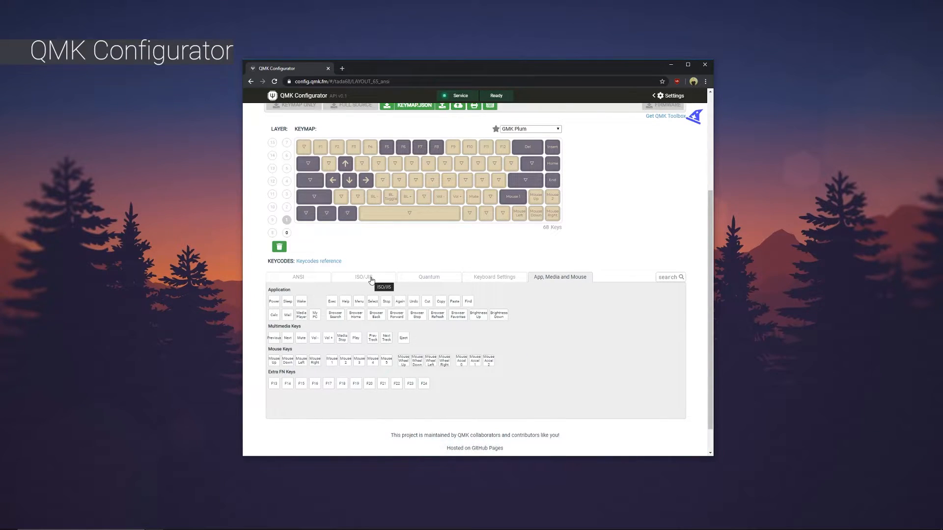
left_click(296, 277)
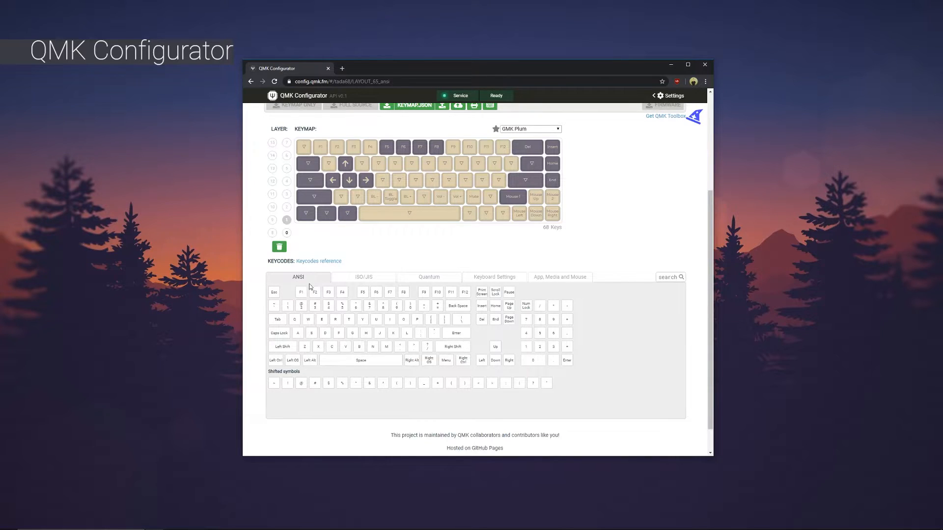
left_click(318, 261)
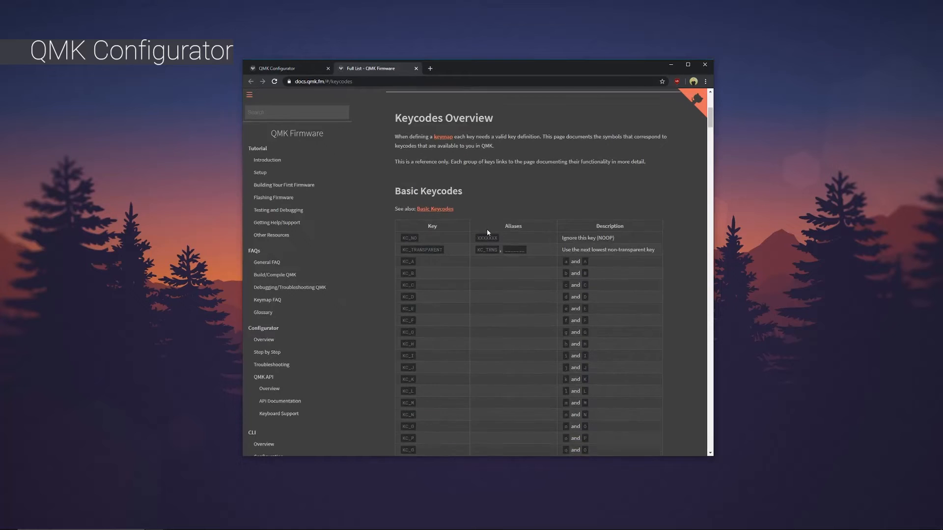
left_click(289, 68)
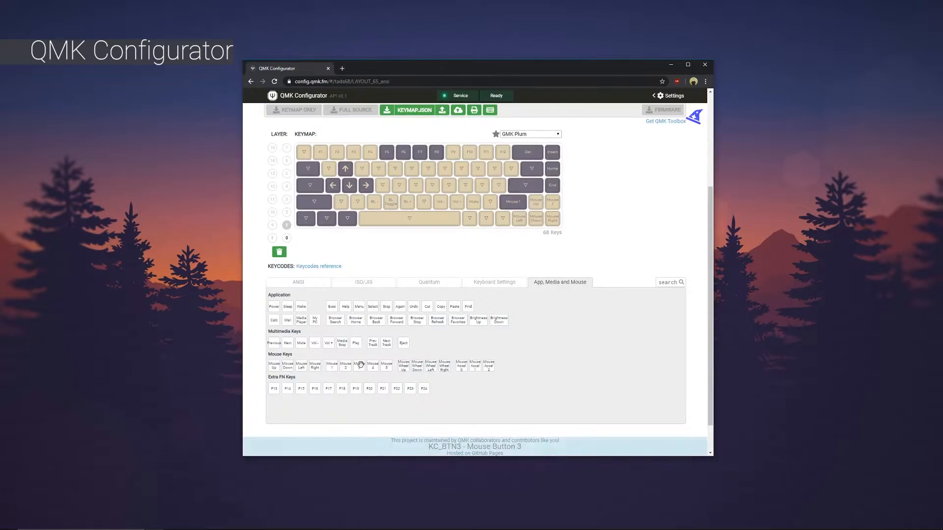
mouse_move(333, 185)
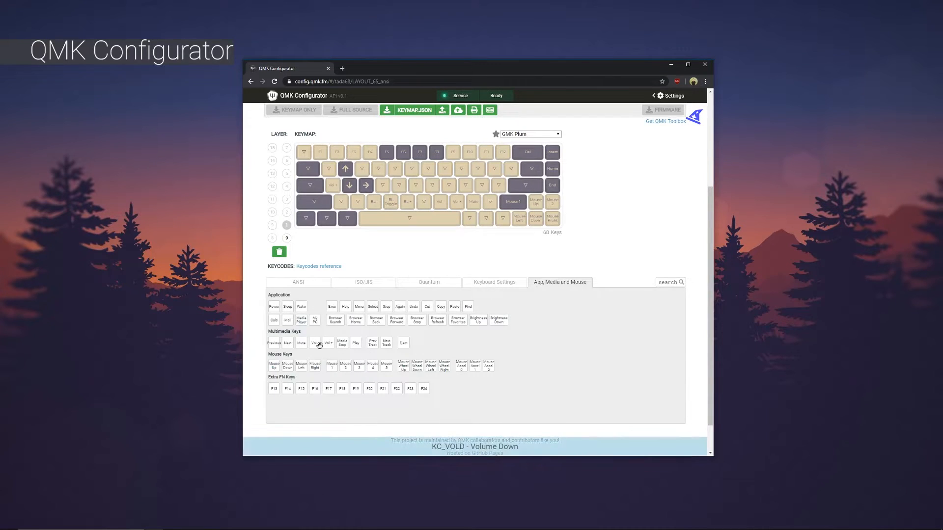
mouse_move(300, 342)
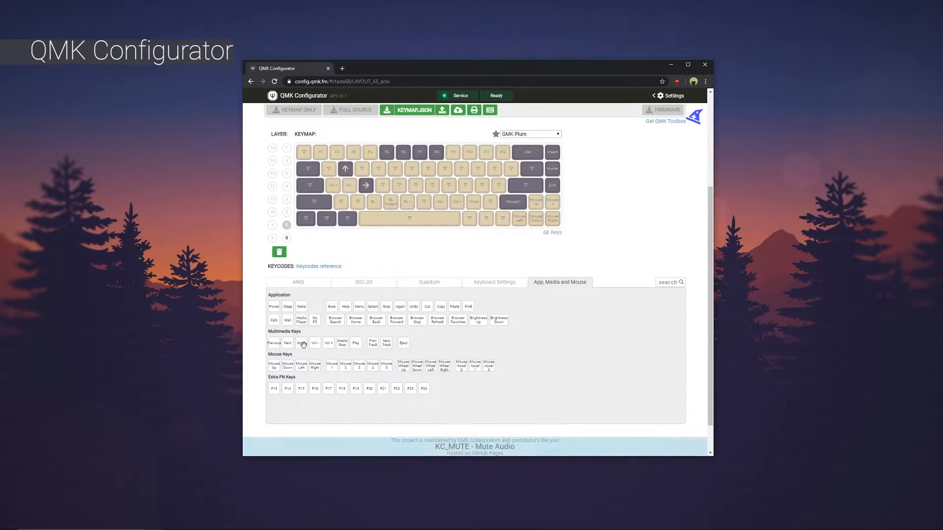
left_click(428, 282)
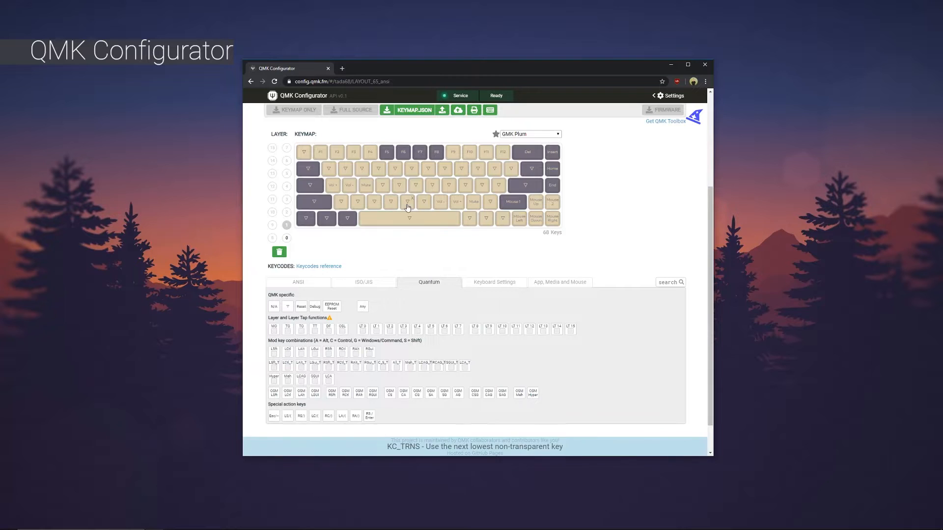
left_click(298, 281)
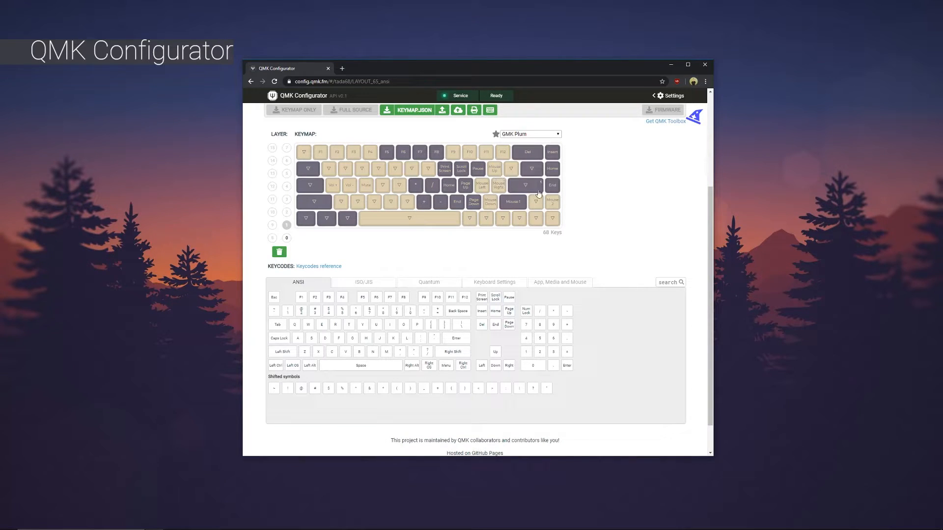
Add a System Power Down keycode to layer 1 beside the media and navigation keys.
left_click(559, 282)
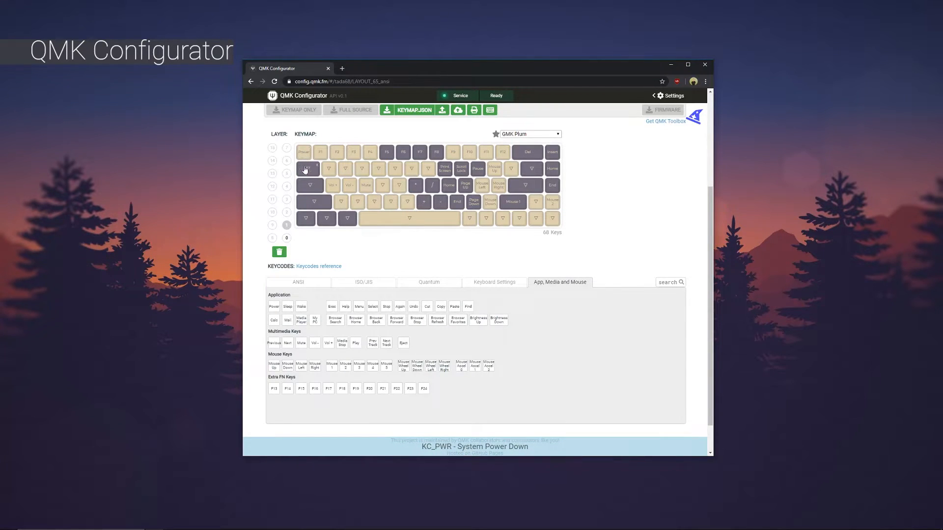
mouse_move(354, 319)
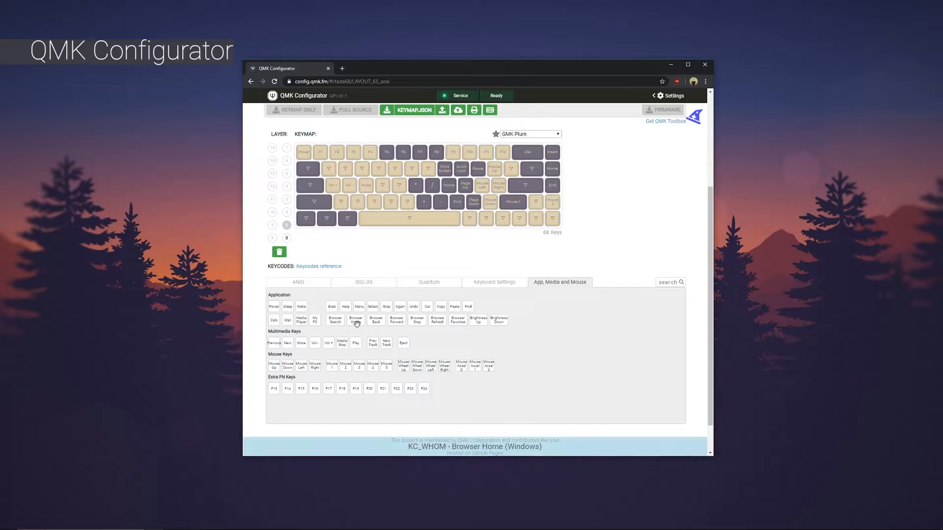
mouse_move(395, 320)
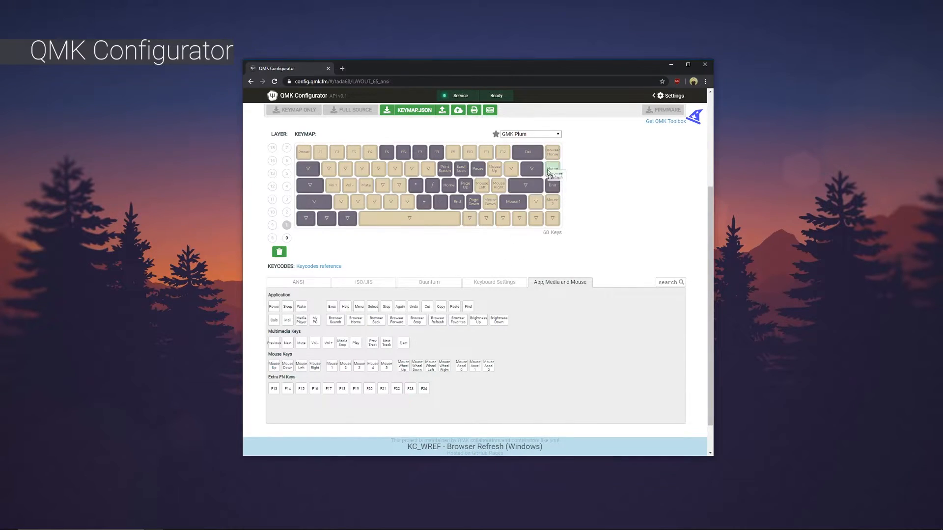
mouse_move(396, 319)
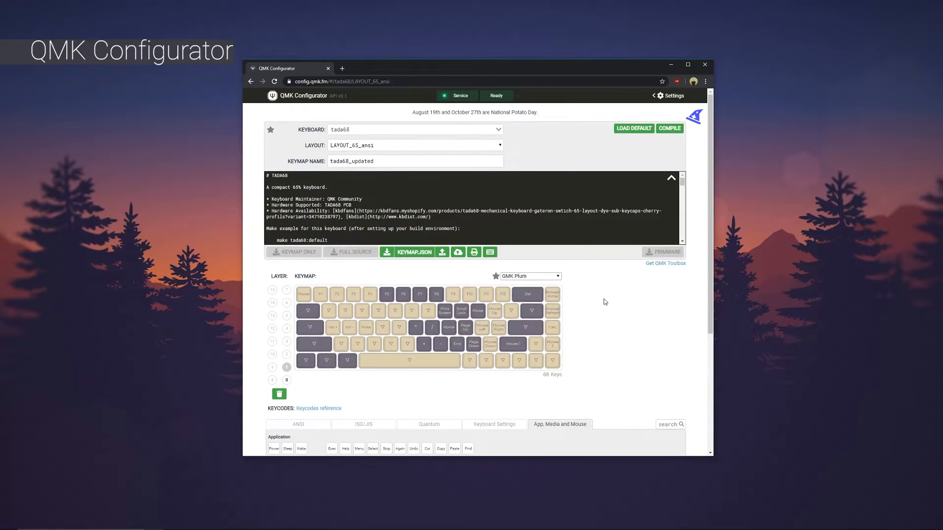
mouse_move(641, 156)
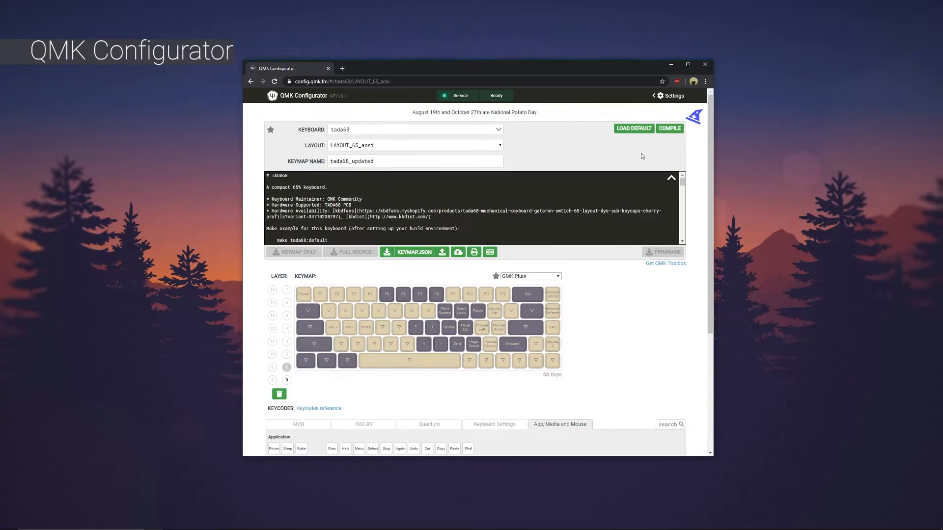
Compile the tada68_updated keymap and download its .bin firmware, staying on the page.
left_click(669, 127)
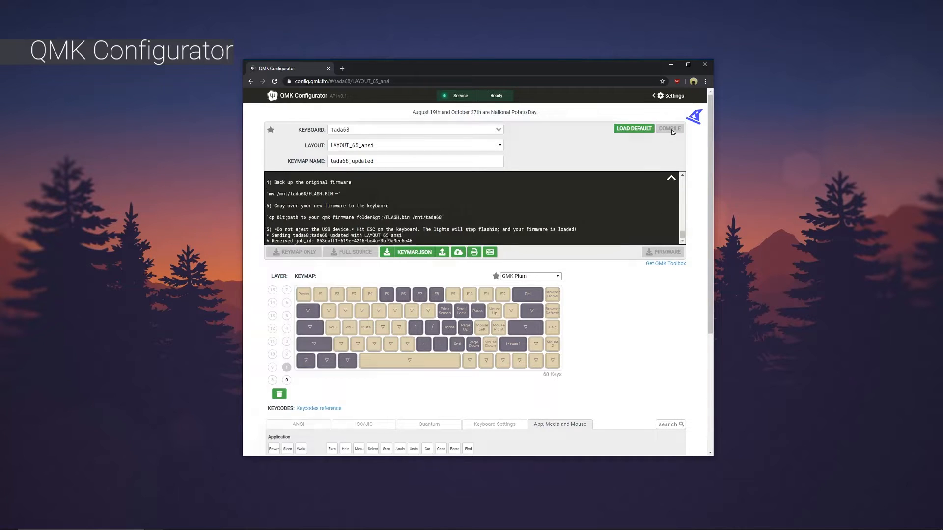
left_click(668, 128)
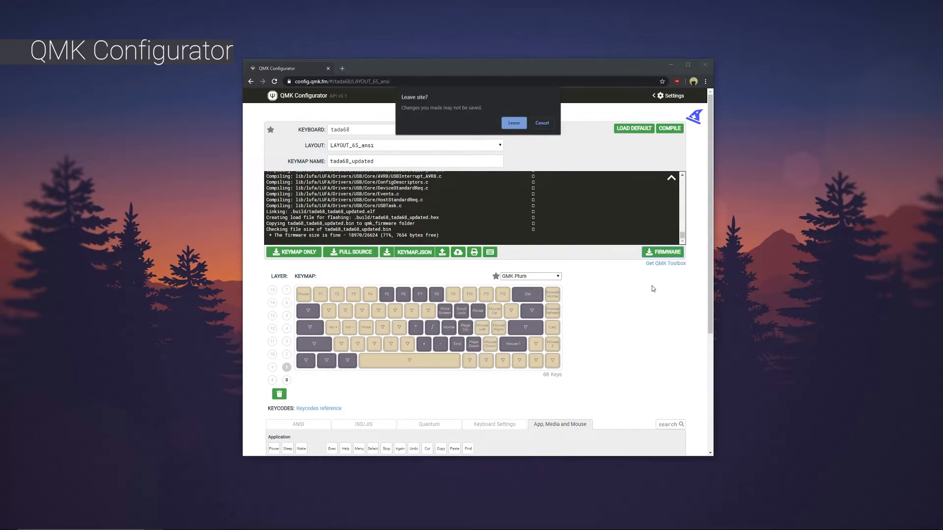
left_click(540, 123)
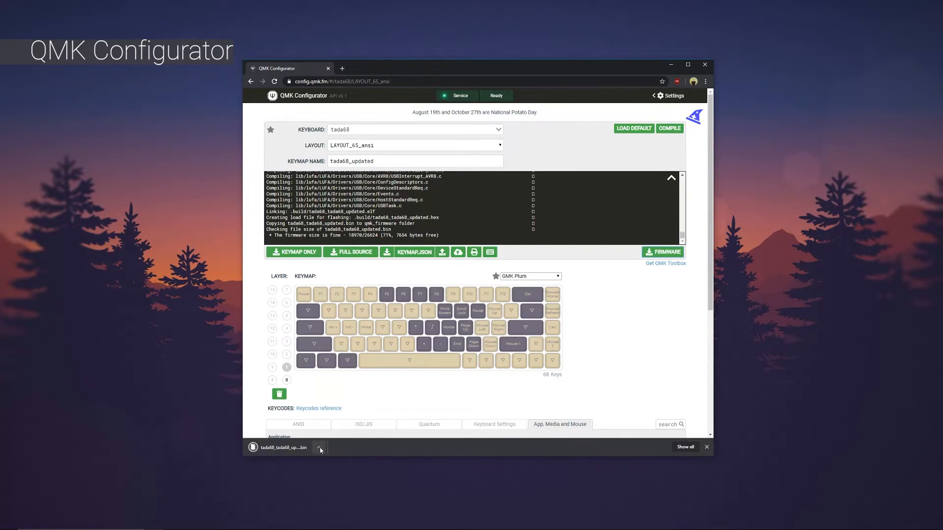
Show tada68_updated.bin in its folder beside the TADA68 (E:) drive holding FLASH.BIN.
left_click(283, 448)
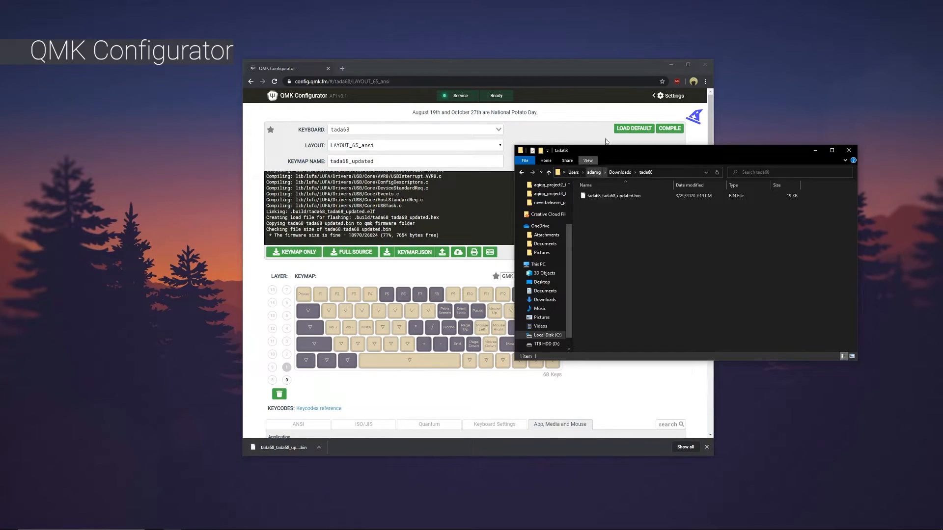
left_click(704, 65)
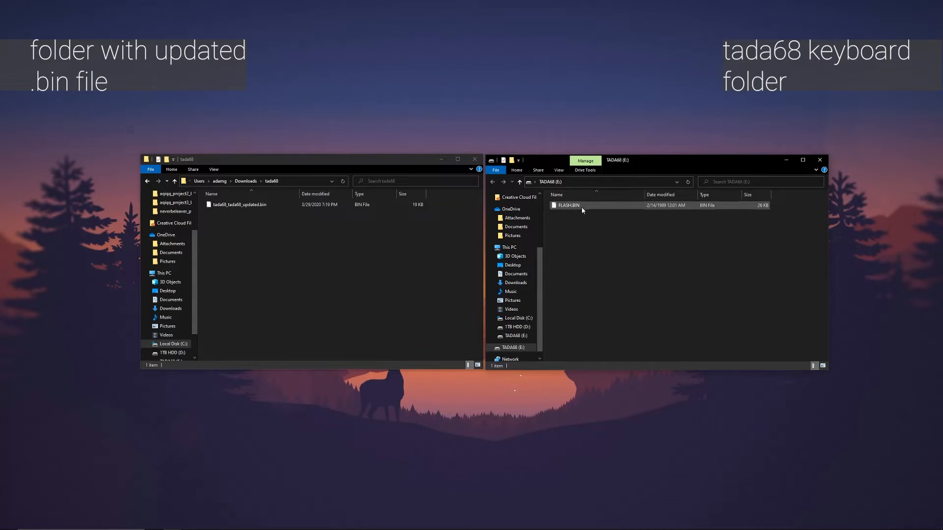
left_click(567, 205)
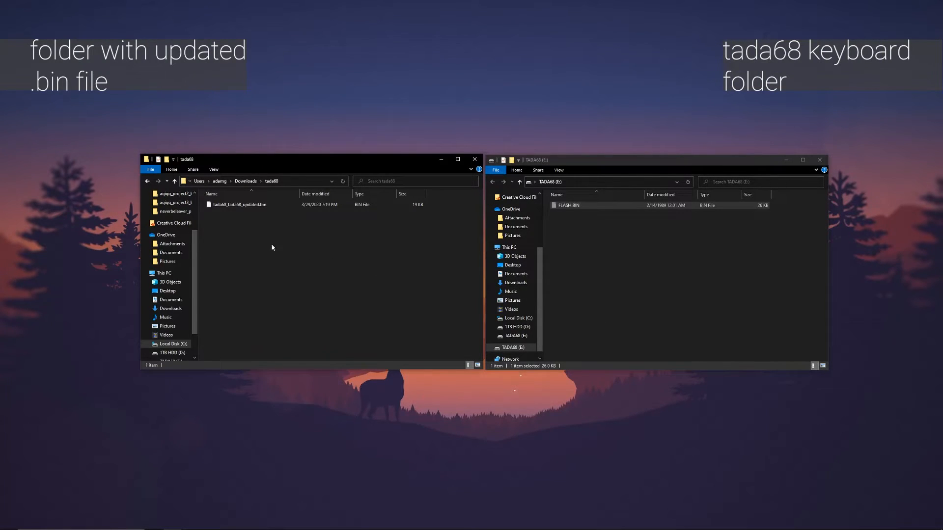
mouse_move(341, 298)
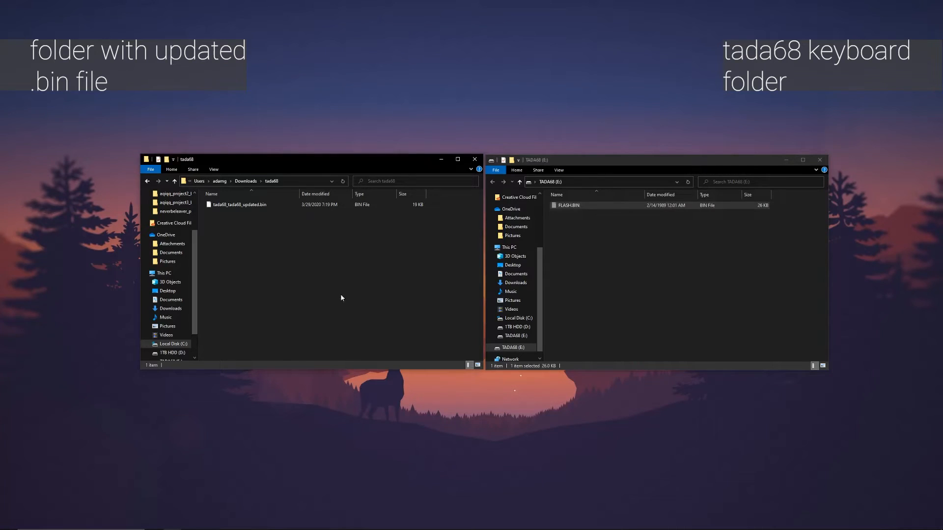